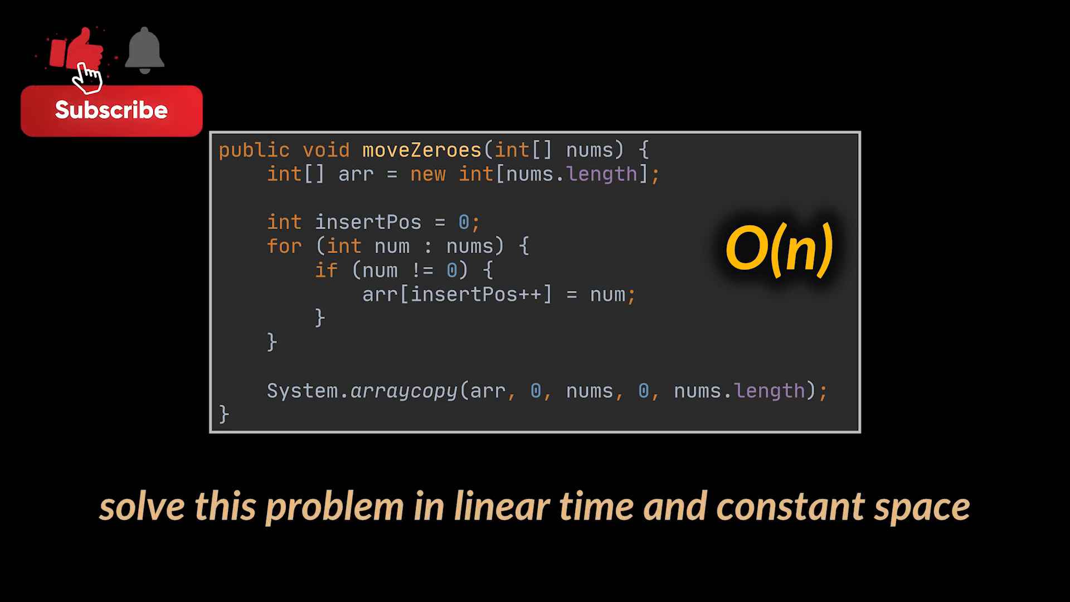
{"action": "left_click", "coordinate": [110, 109]}
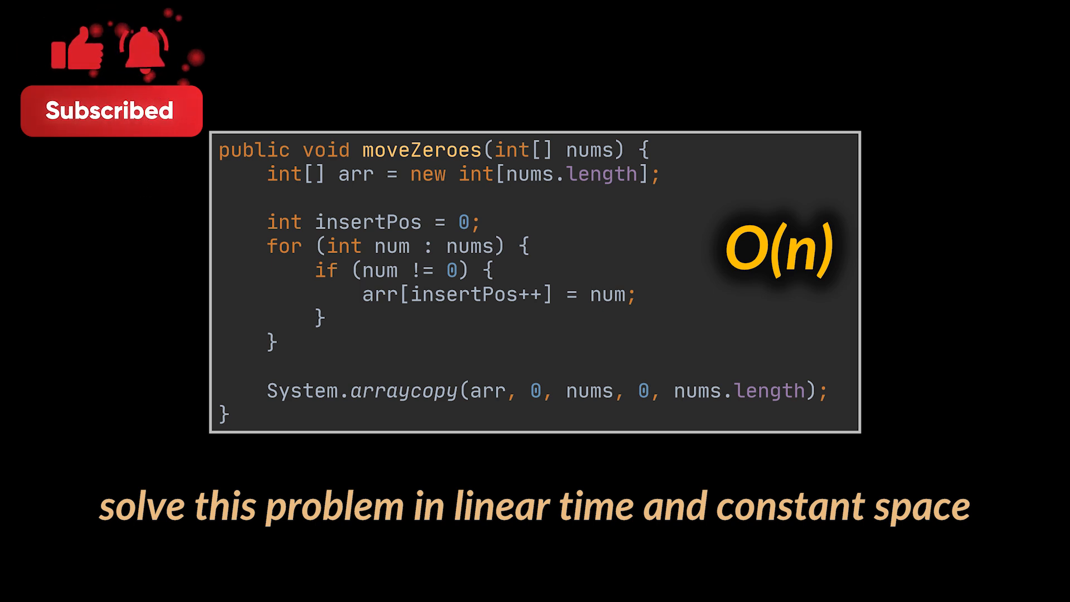